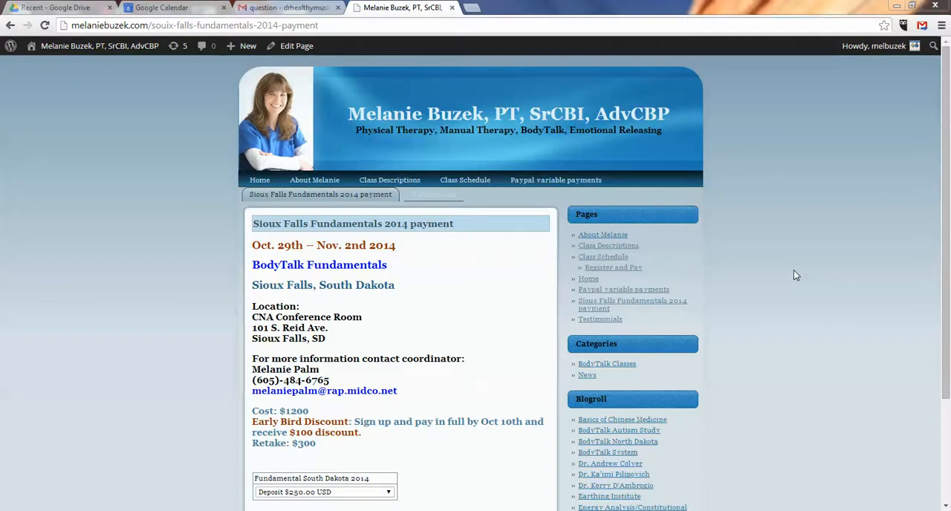
mouse_move(864, 197)
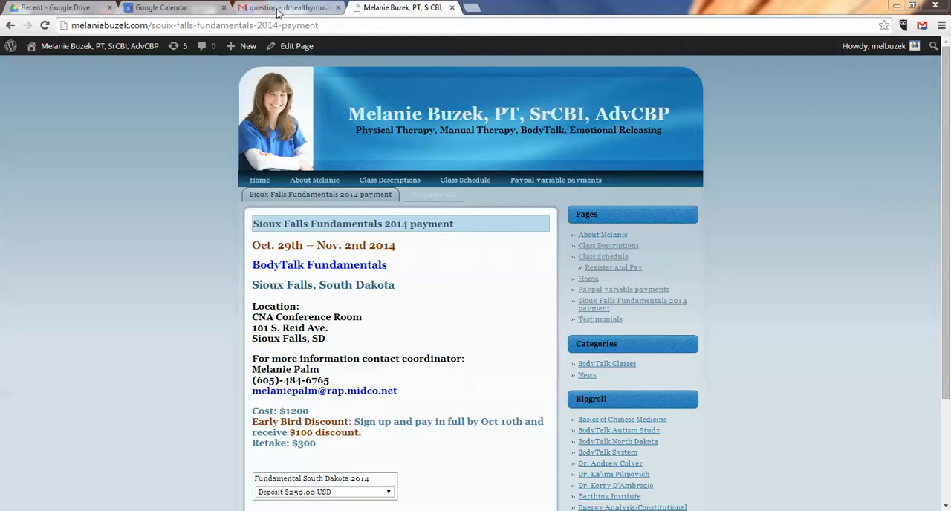
Step: Switch to Gmail and read the email asking about the payment link
left_click(286, 7)
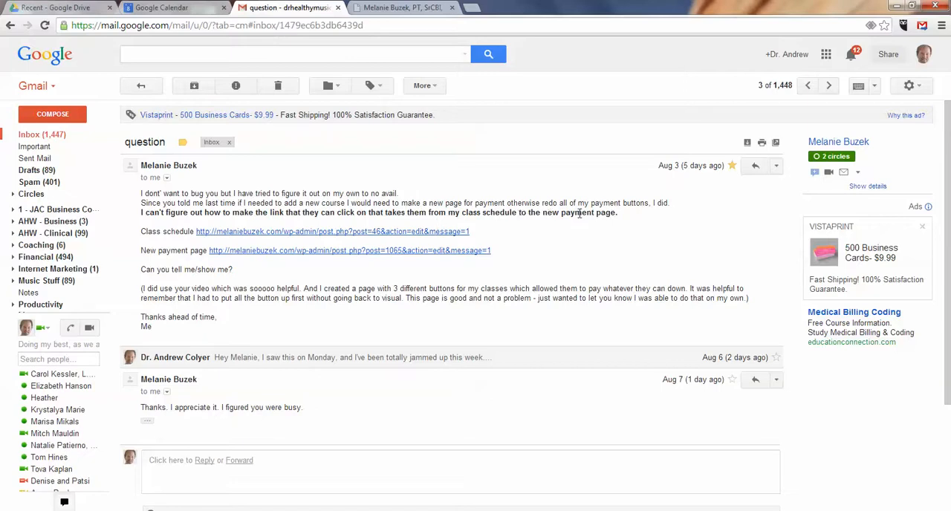
mouse_move(228, 256)
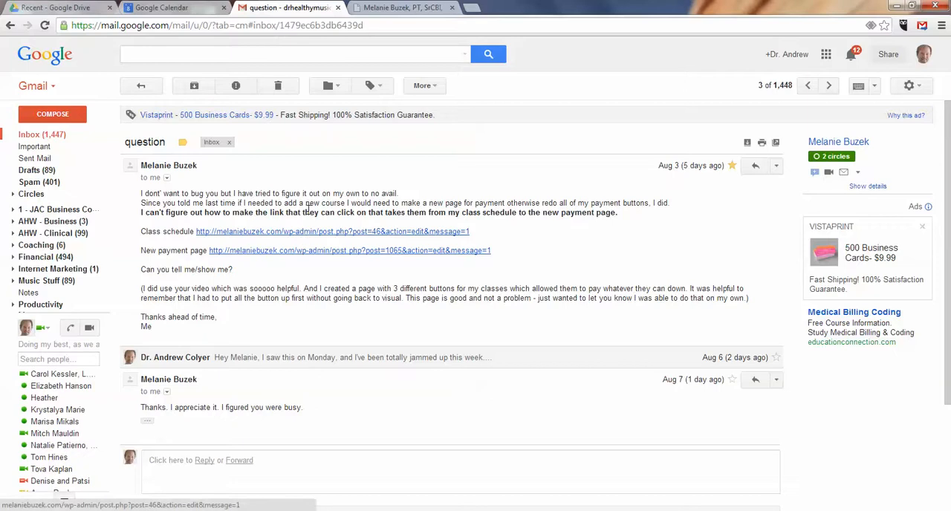
mouse_move(296, 236)
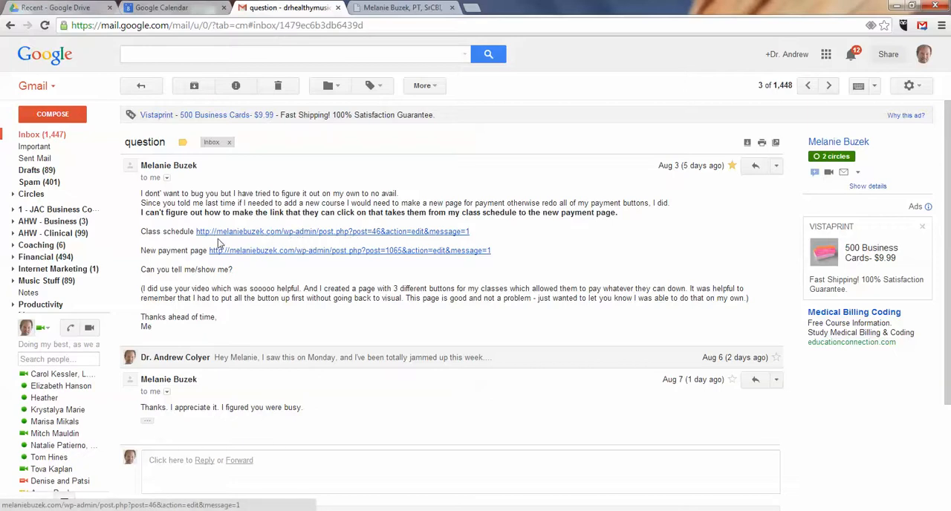
mouse_move(318, 236)
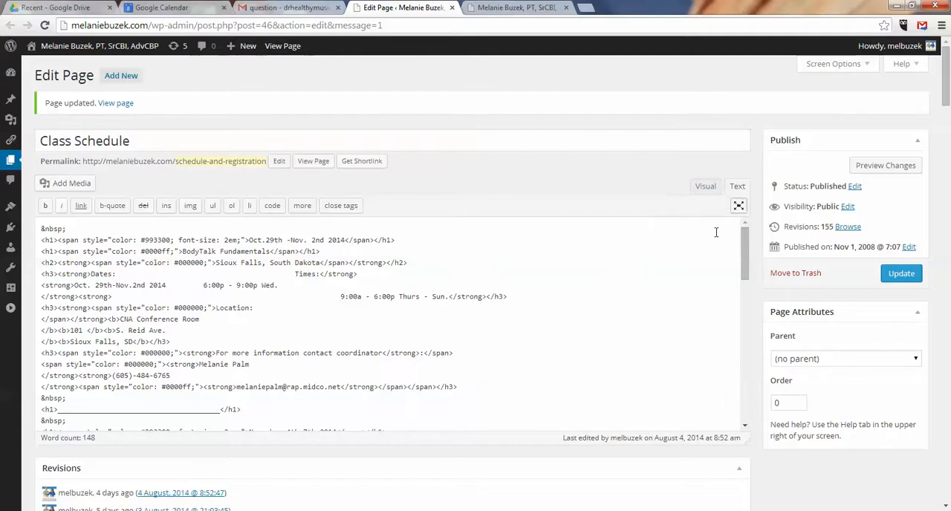
Step: Show the Class Schedule content in the Visual editor, checking the email's page links in between
left_click(705, 186)
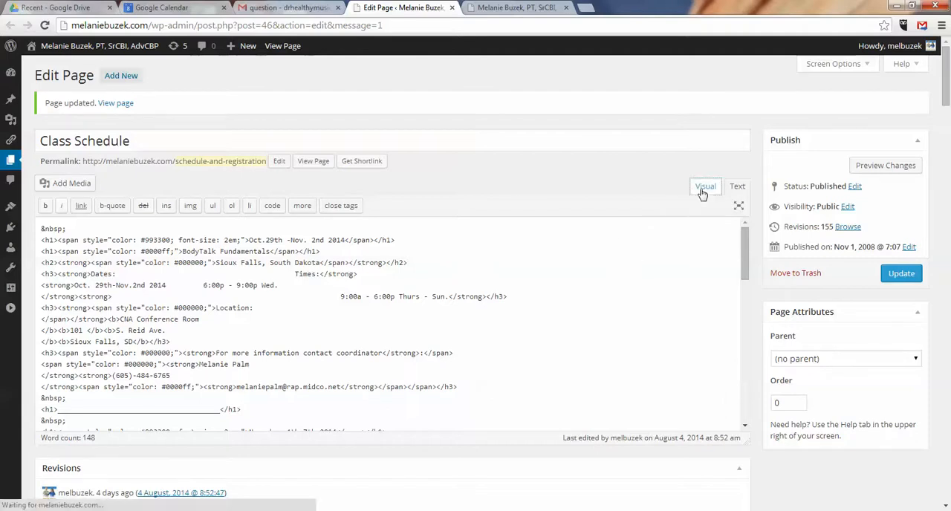
left_click(704, 186)
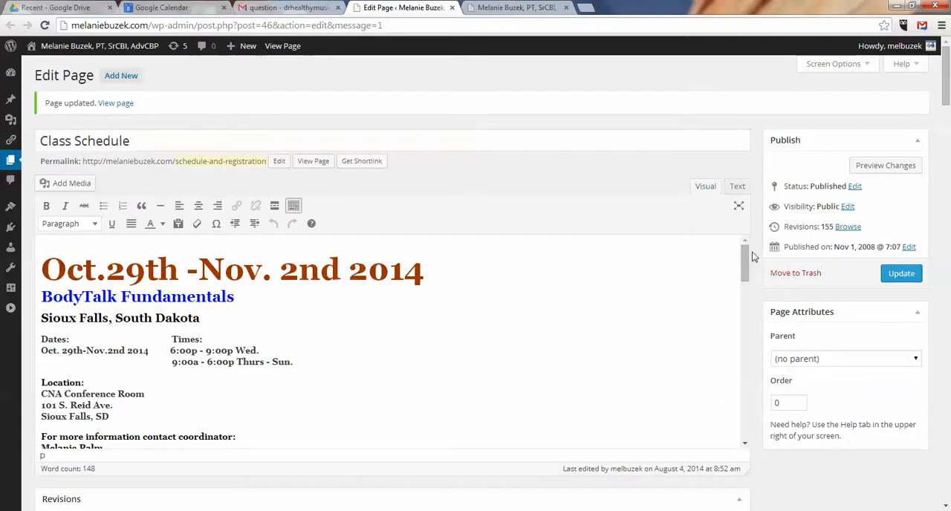
left_click(286, 7)
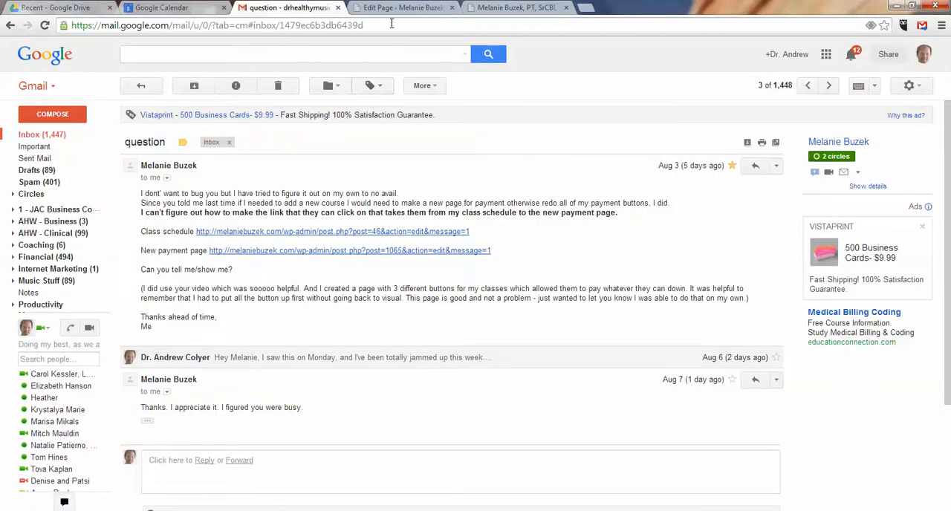
left_click(401, 8)
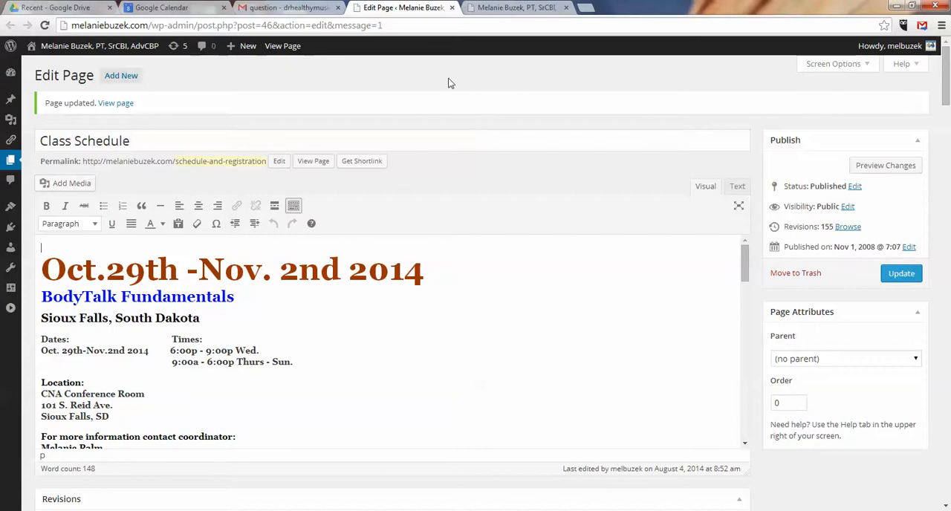
Step: Add the line 'To Register and Pay for the Class, click this link' under the coordinator's email
left_click(513, 8)
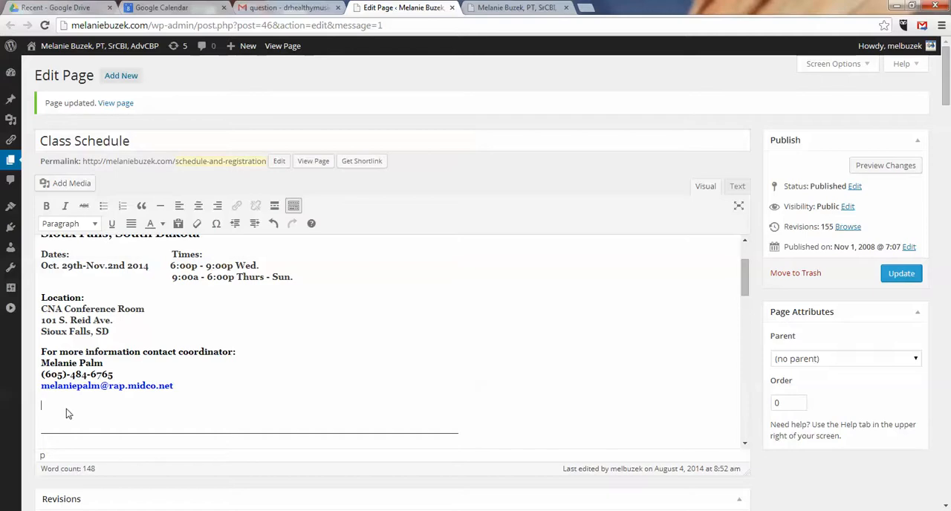
type("To")
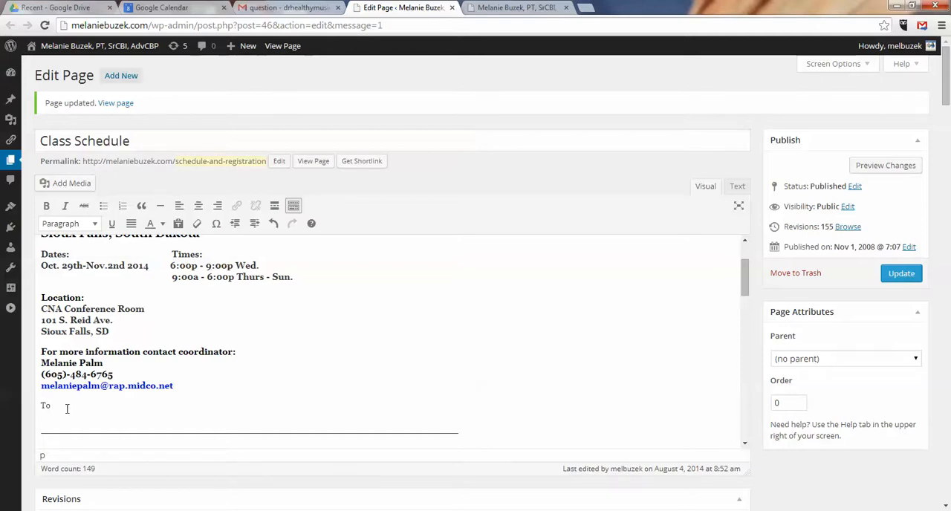
type("Register and P")
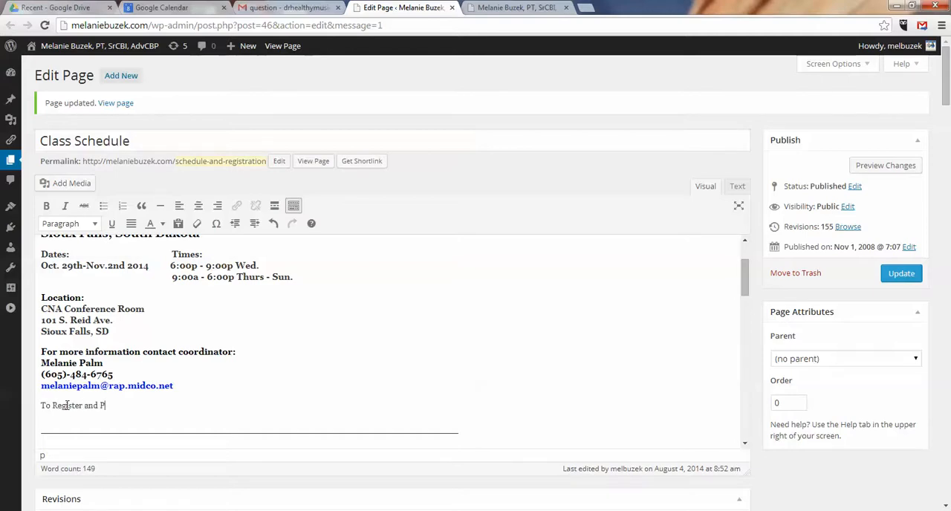
type("ay for the Clas")
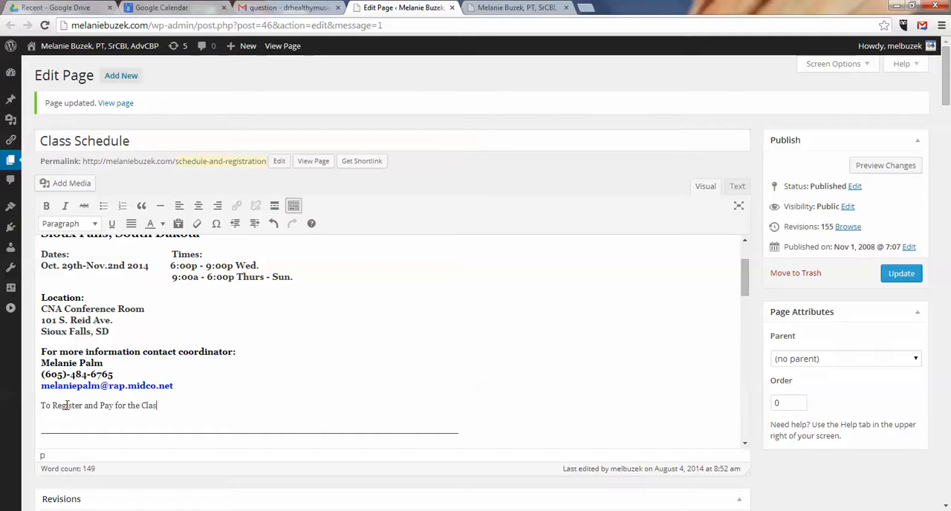
type(",")
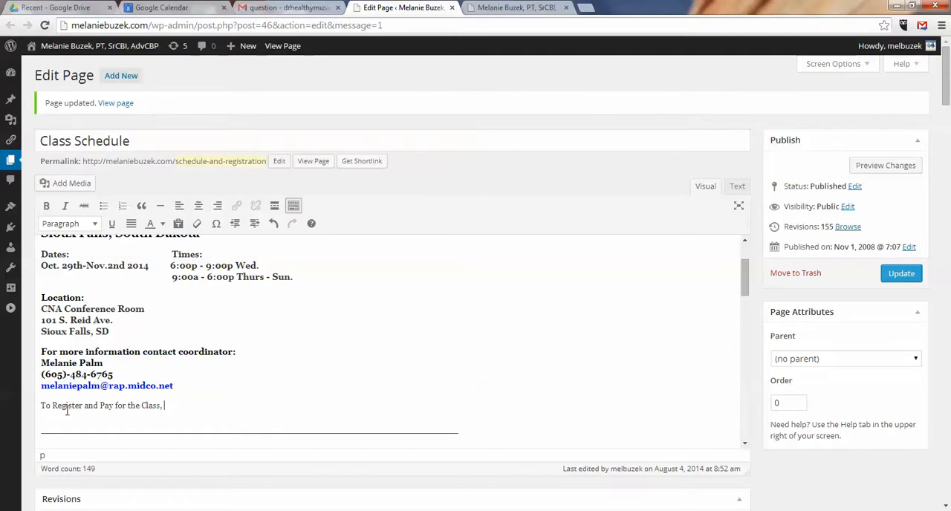
type("click this")
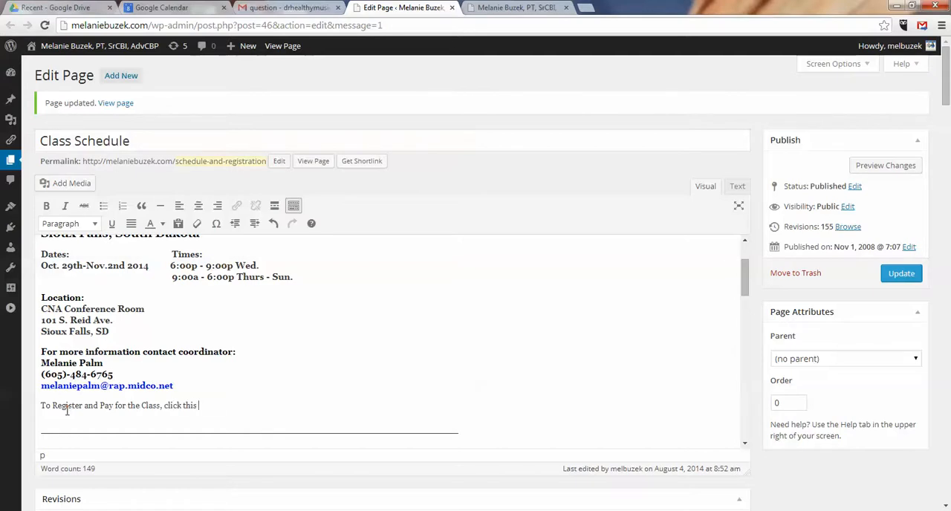
type("link to go to t")
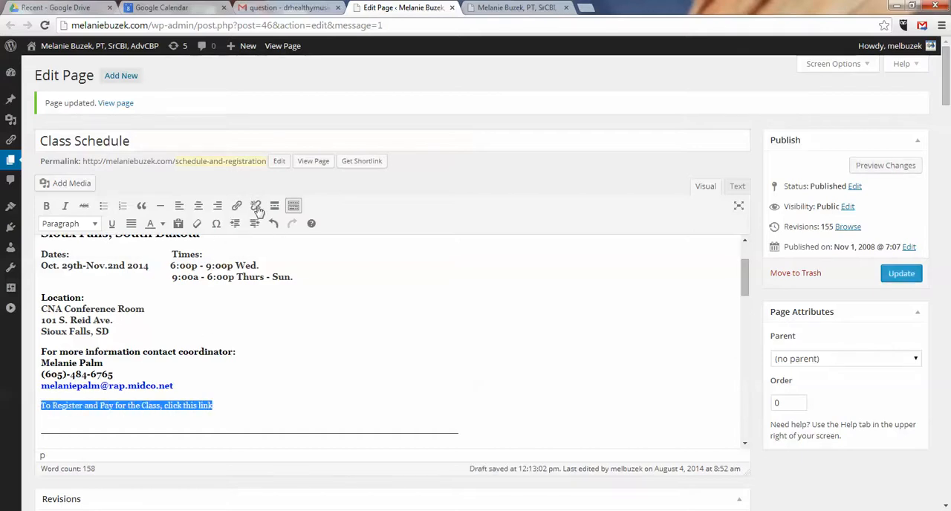
mouse_move(237, 206)
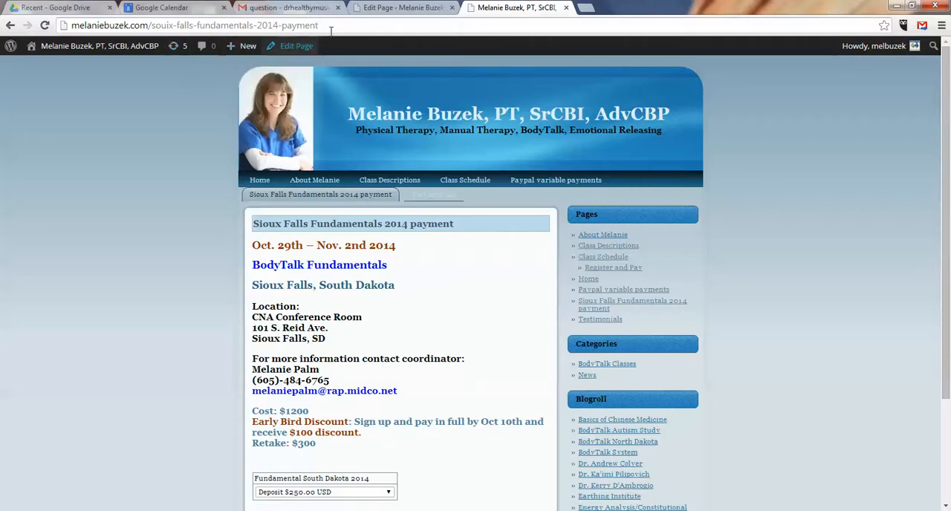
Step: Select the Sioux Falls Fundamentals 2014 payment page's web address for copying
left_click(194, 24)
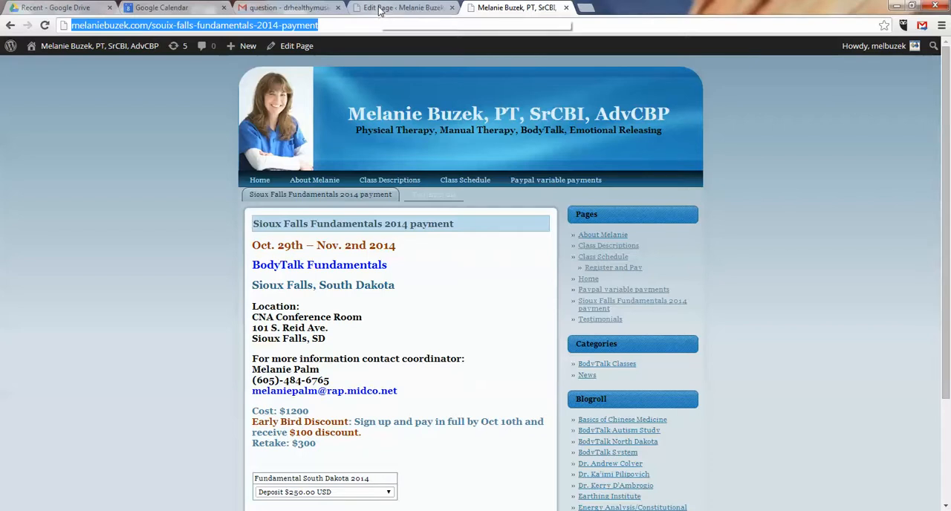
mouse_move(421, 19)
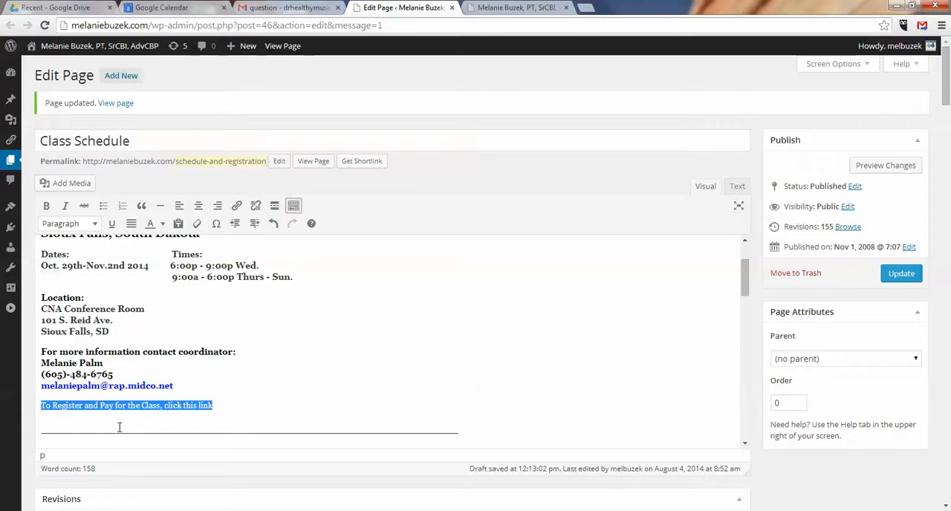
mouse_move(236, 206)
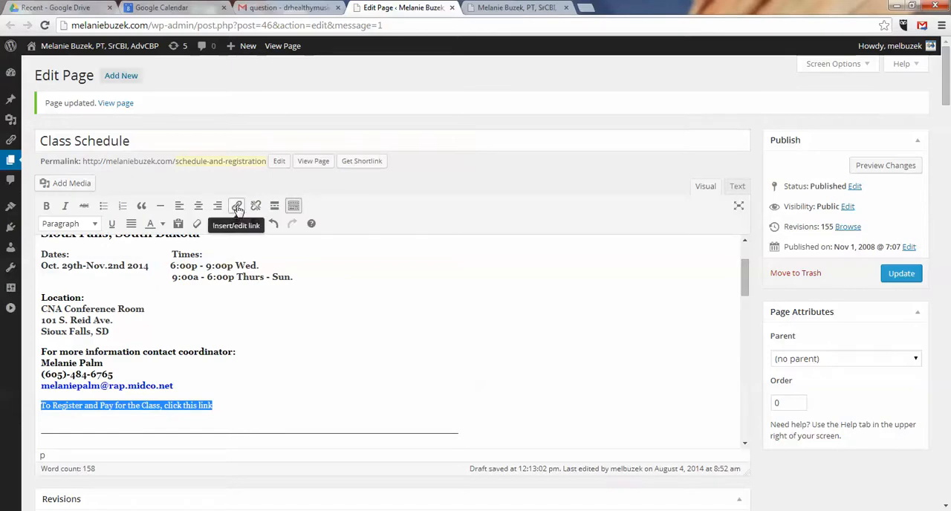
Step: Link the registration line to the payment page, titled 'Sioux Falls Class - Register and Pay', opening in a new tab
left_click(237, 206)
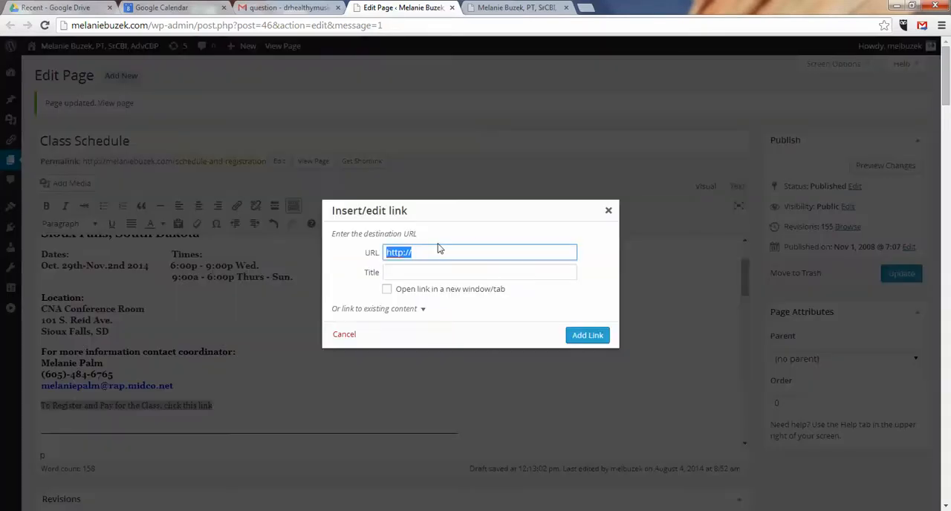
mouse_move(456, 230)
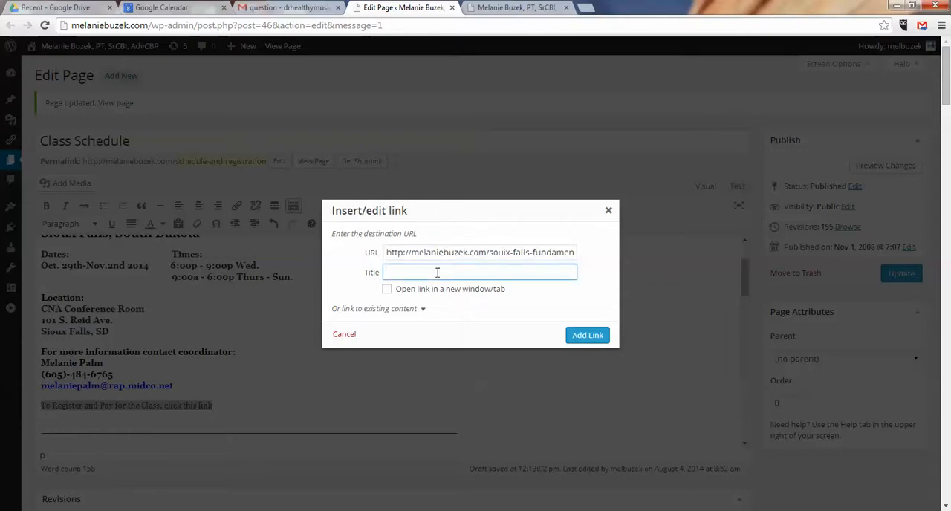
type("Register and")
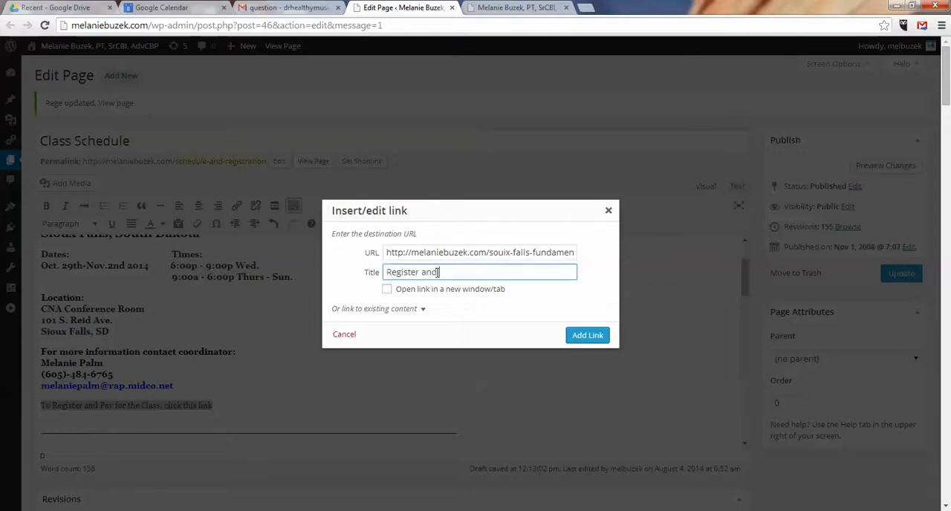
key("BackSpace")
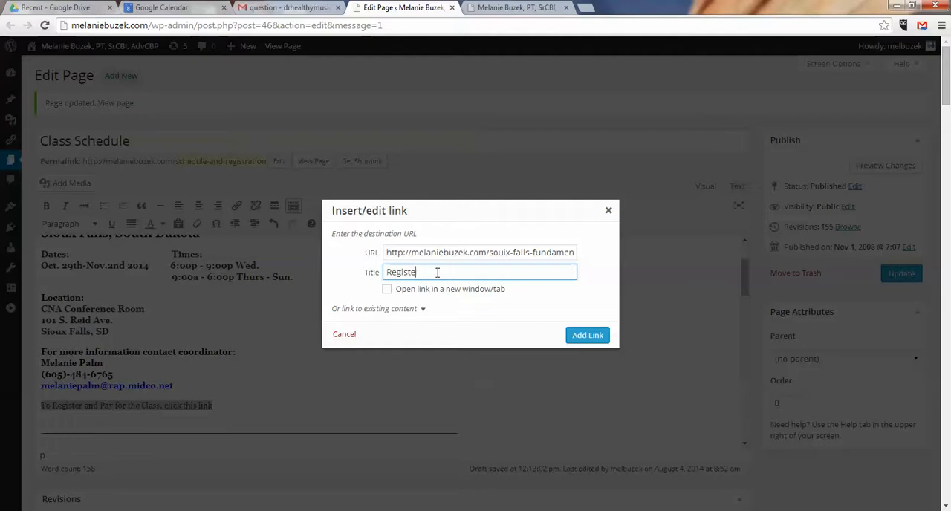
type("Sioux Falls Class -")
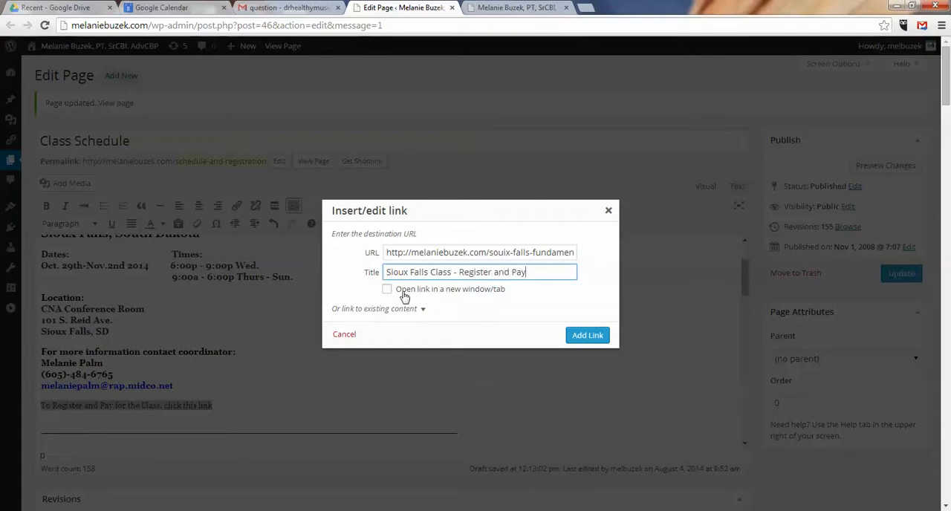
left_click(386, 289)
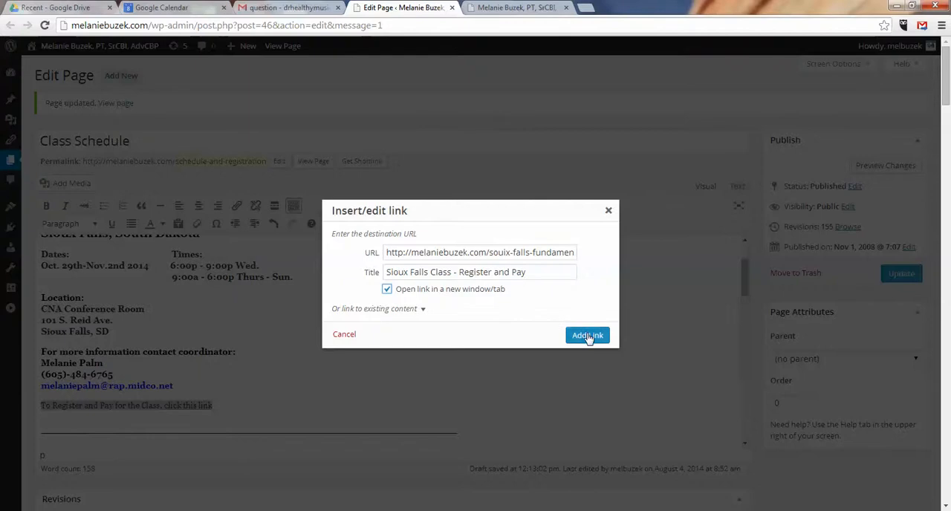
left_click(587, 336)
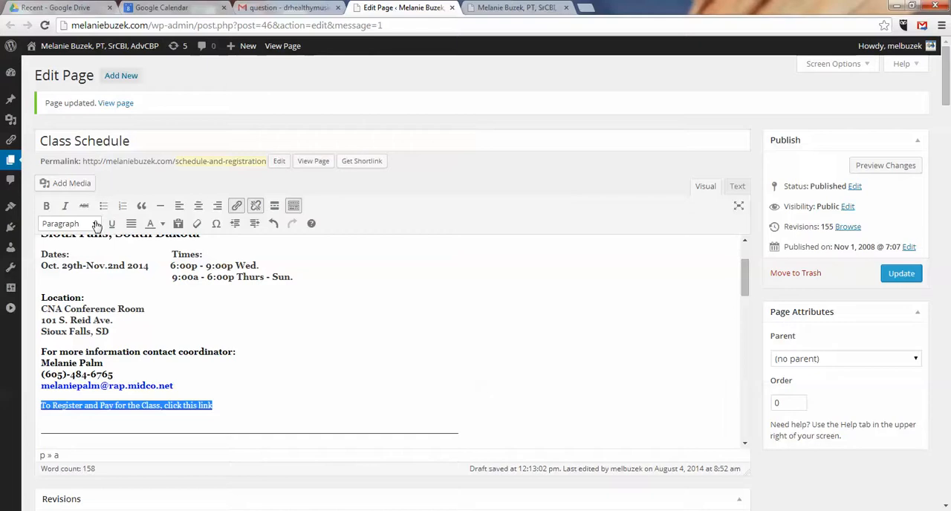
Step: Style the registration link as Heading 3 and update the Class Schedule page
left_click(70, 224)
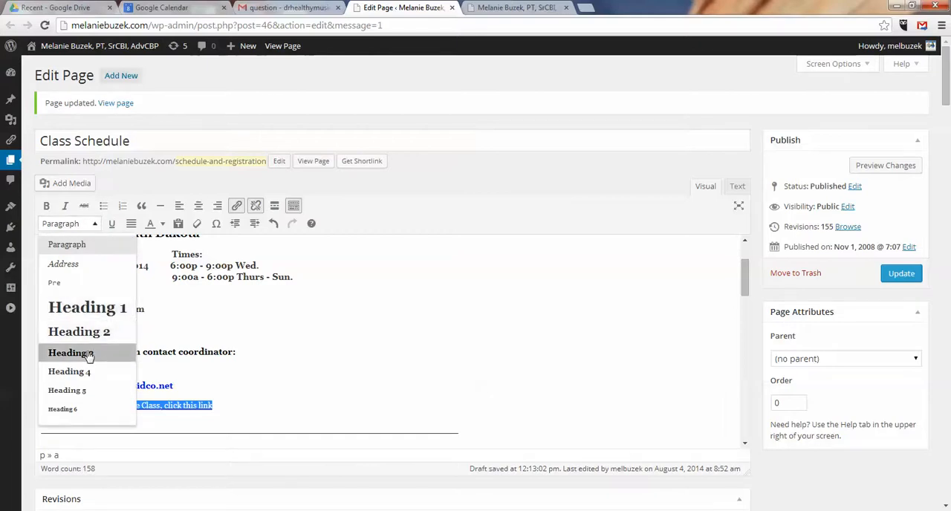
left_click(70, 352)
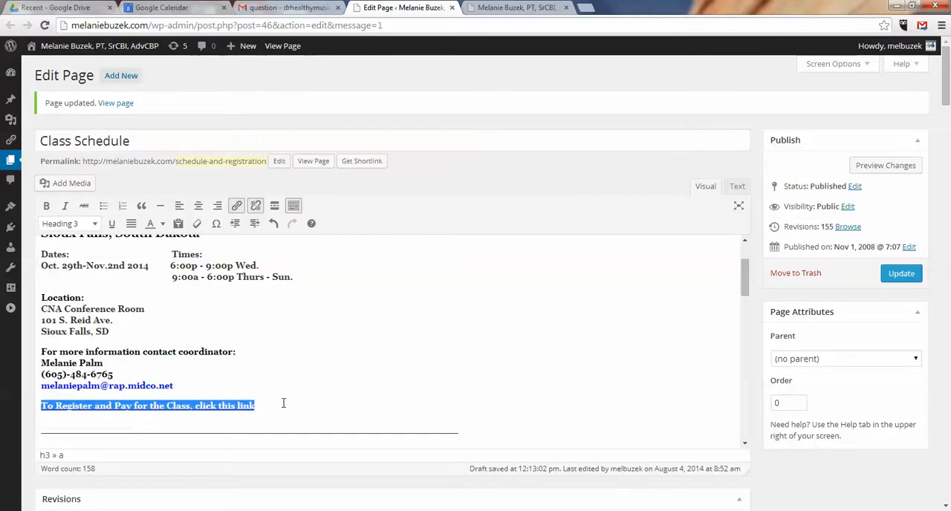
left_click(901, 273)
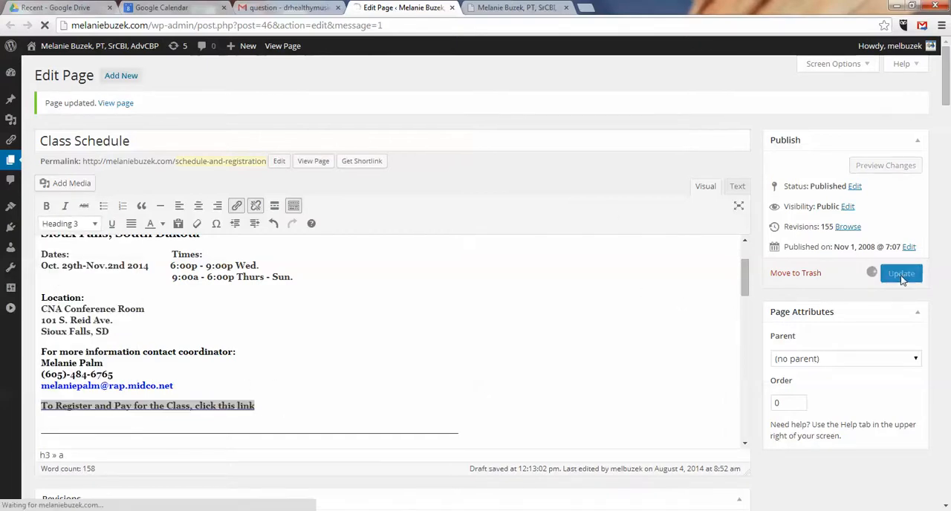
left_click(901, 273)
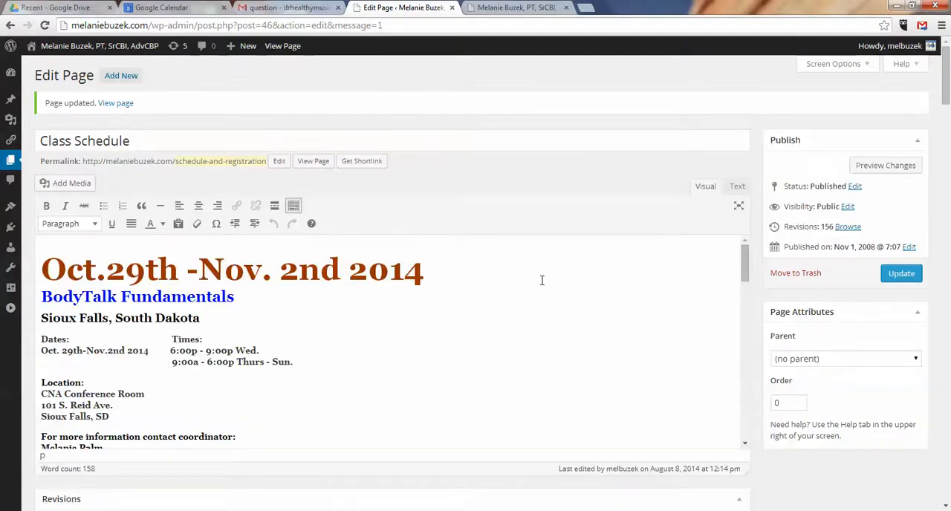
Step: Visit the live Class Schedule page and follow the registration link to the Sioux Falls payment page
scroll("down", 3)
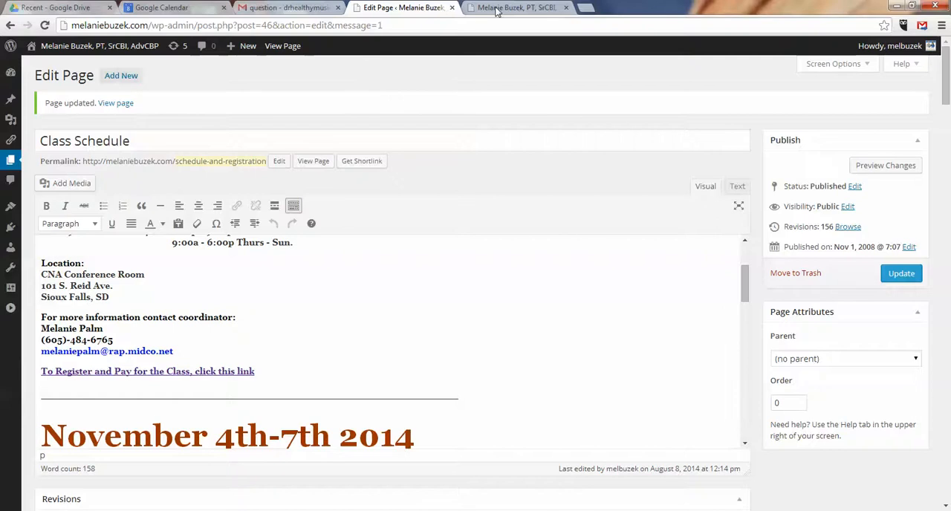
left_click(516, 7)
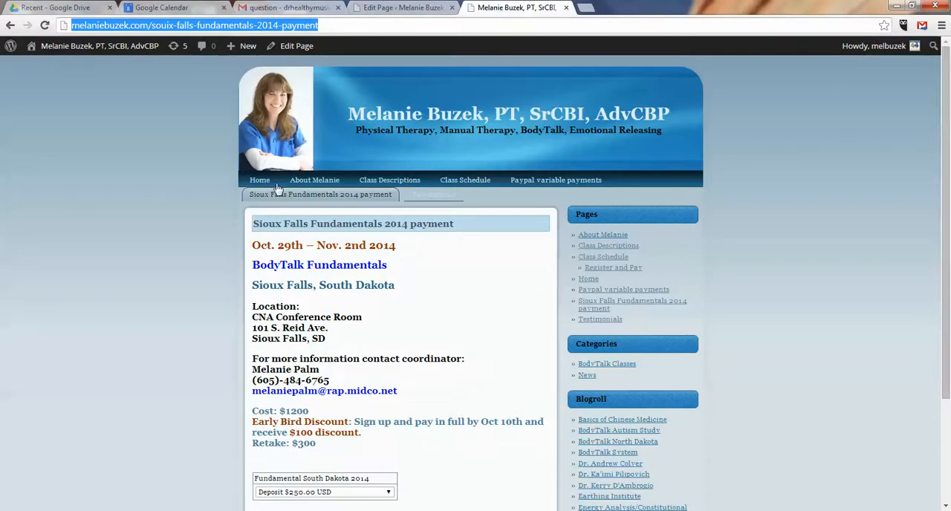
left_click(259, 180)
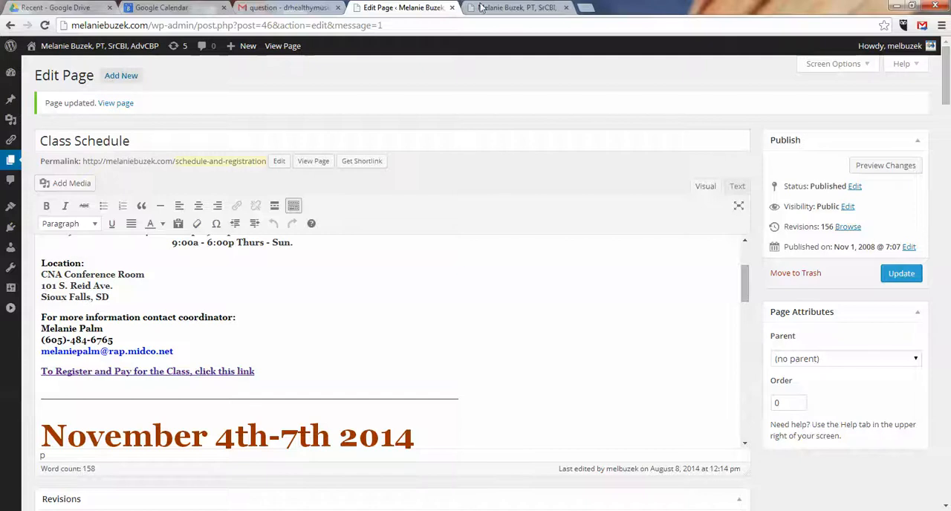
left_click(513, 8)
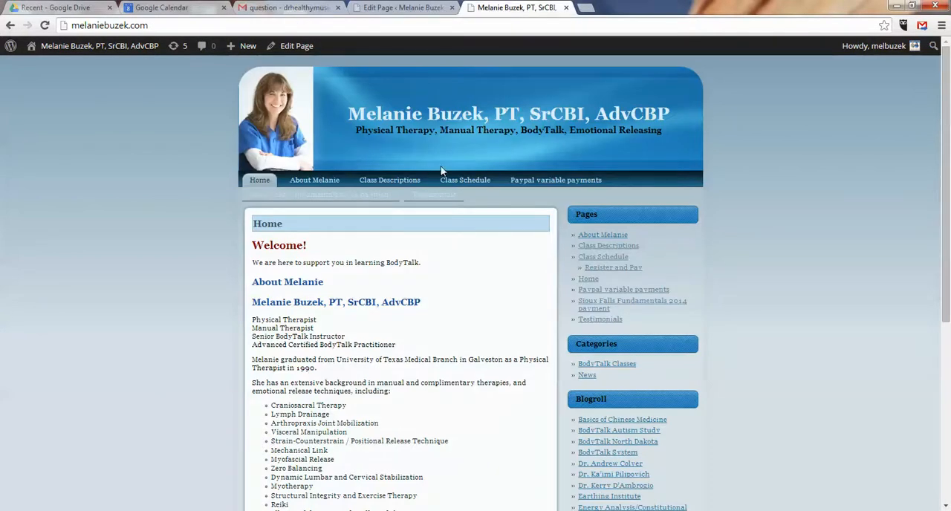
left_click(465, 180)
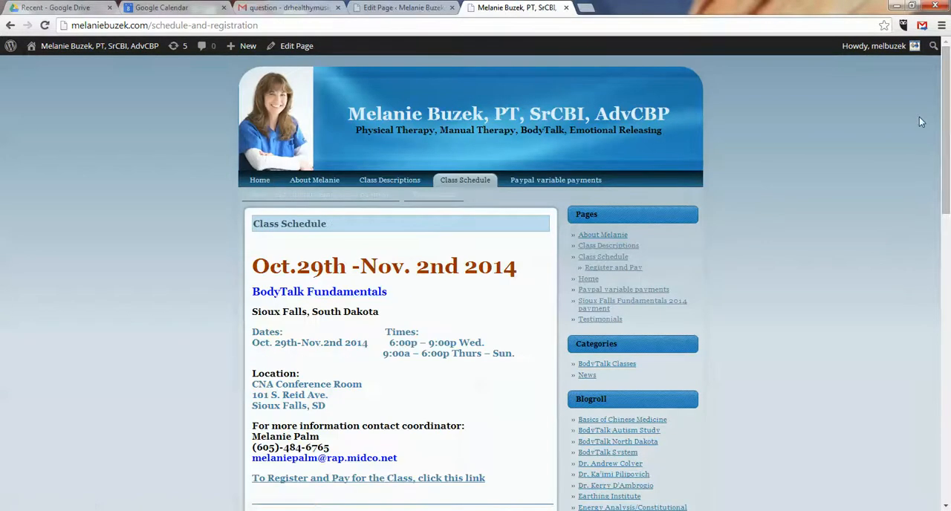
scroll("down", 3)
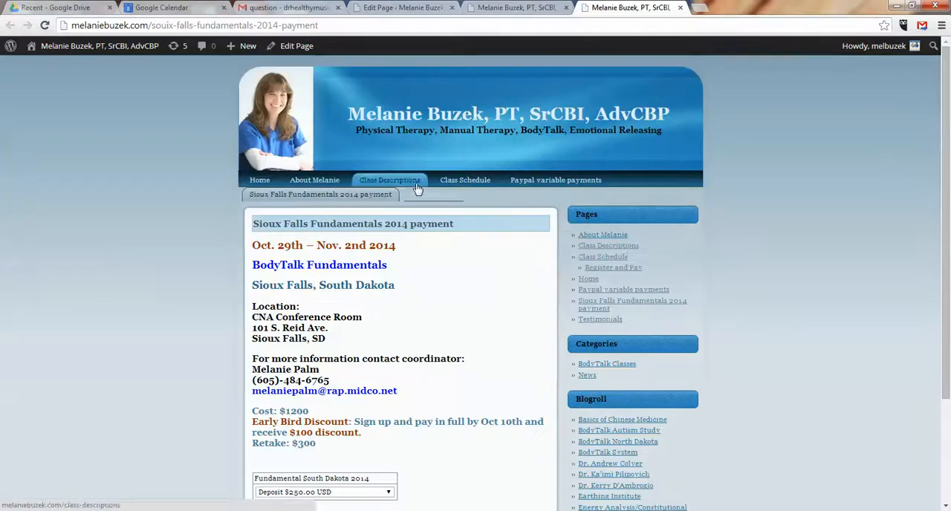
scroll("down", 3)
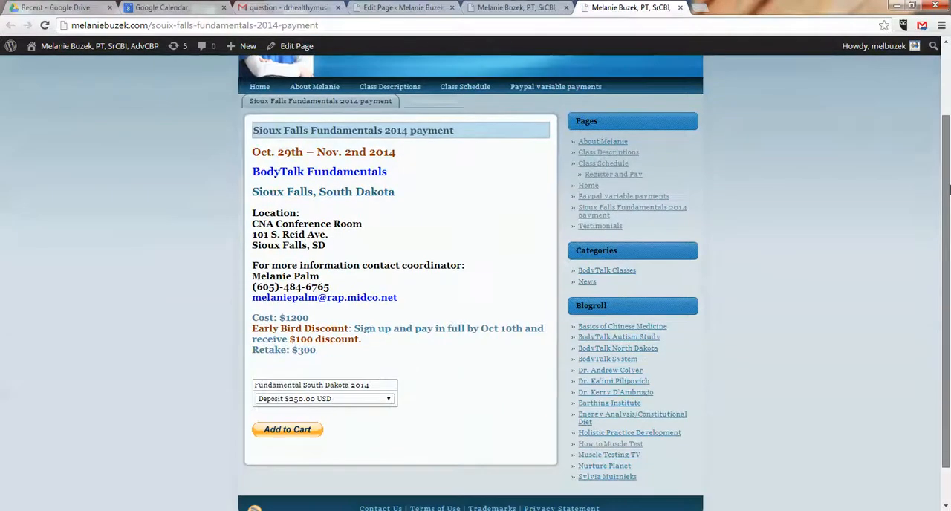